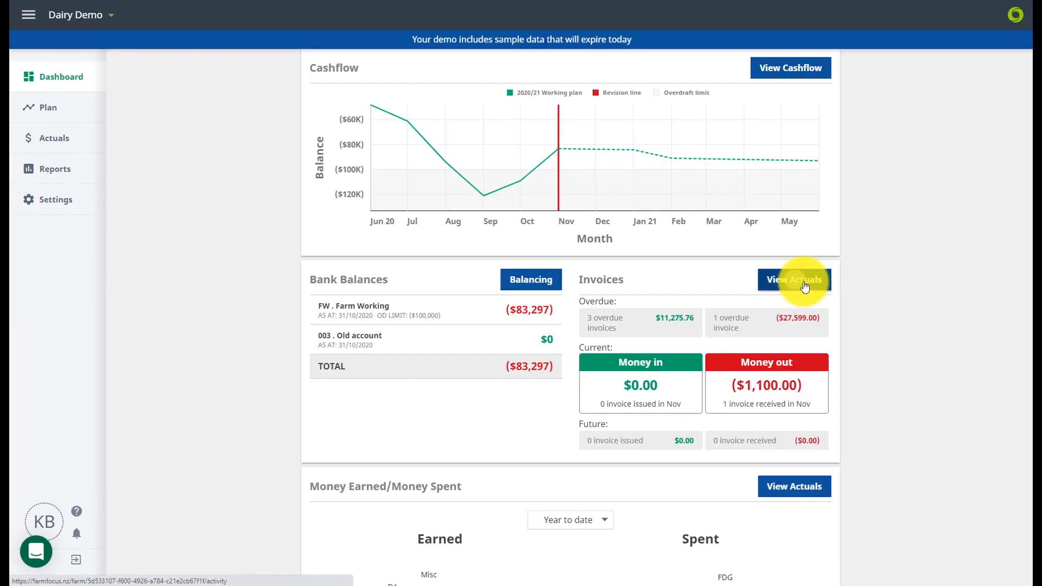
Go to invoices needing action via View Actuals and begin recording a new invoice.
{"action": "left_click", "coordinate": [793, 279]}
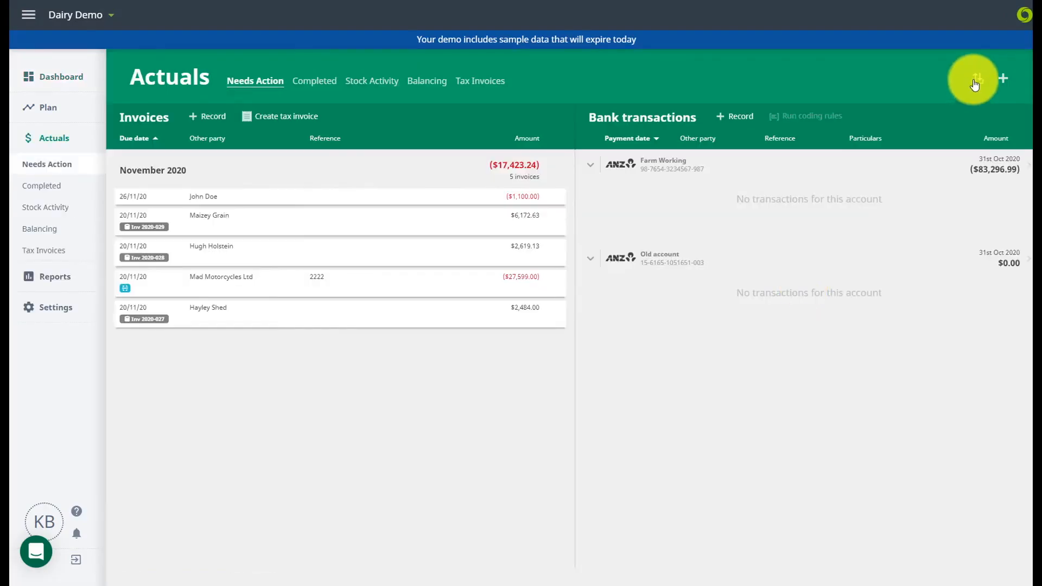
{"action": "mouse_move", "coordinate": [960, 82]}
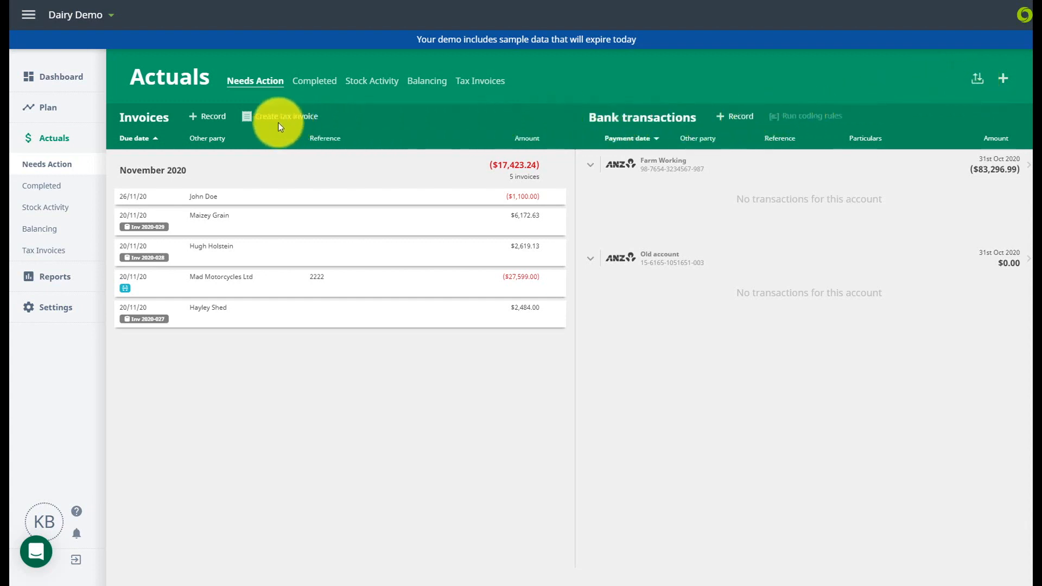
{"action": "left_click", "coordinate": [209, 116]}
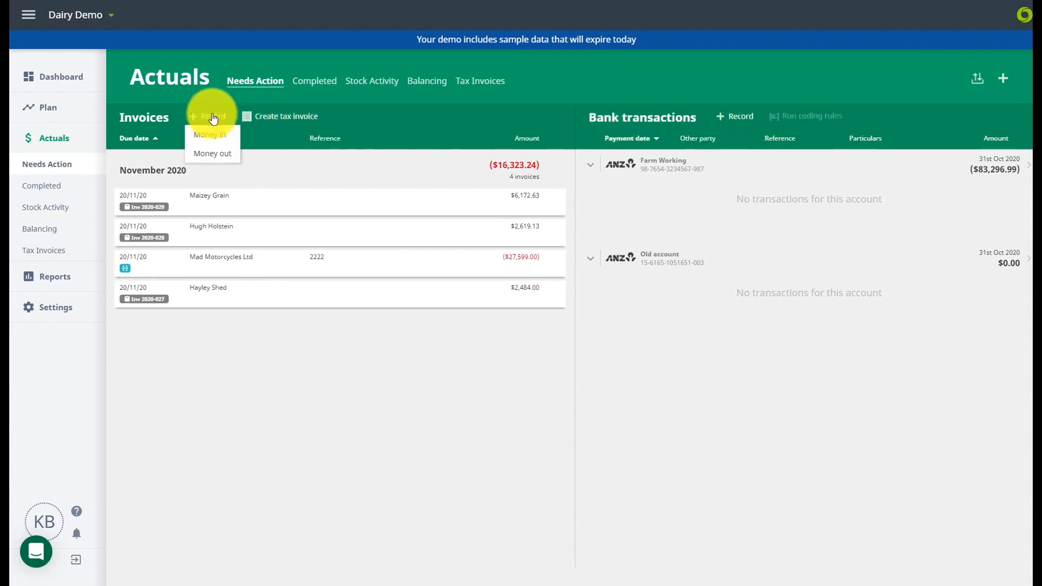
Make the invoice money-out and add new contact John Doe at 46 Perry Street.
{"action": "left_click", "coordinate": [211, 153]}
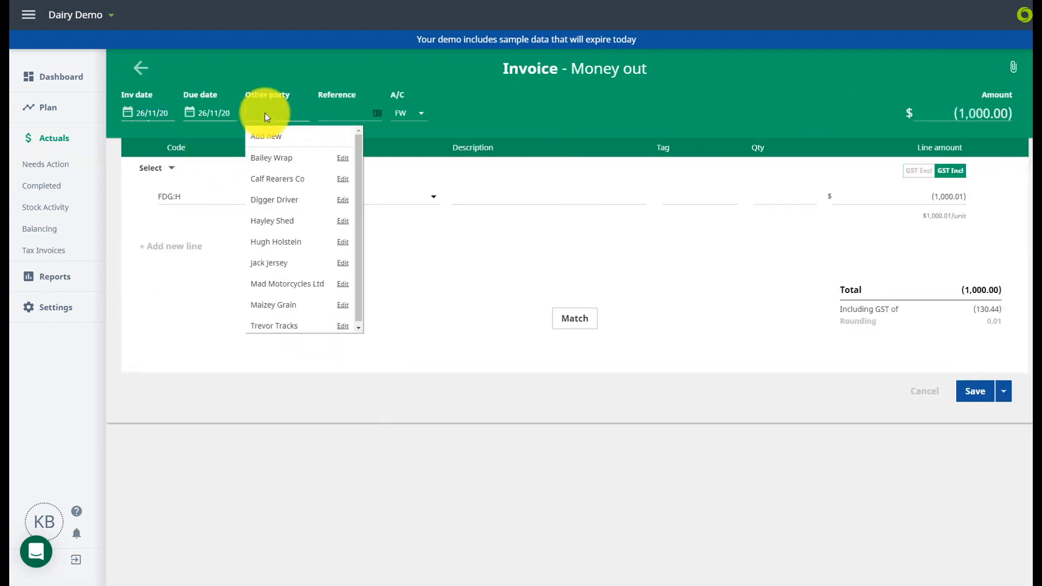
{"action": "left_click", "coordinate": [265, 137]}
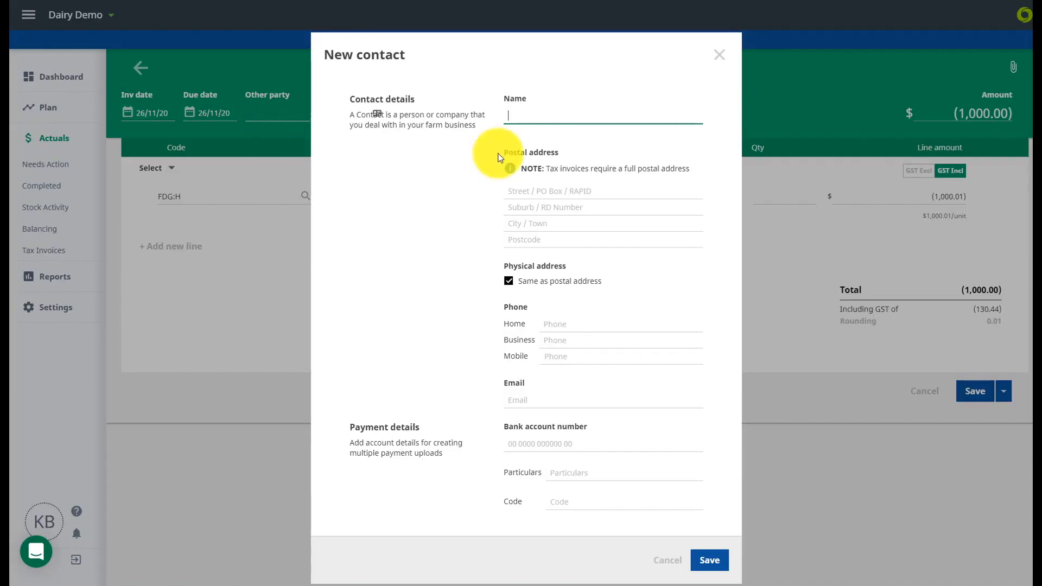
{"action": "type", "text": "John Doe"}
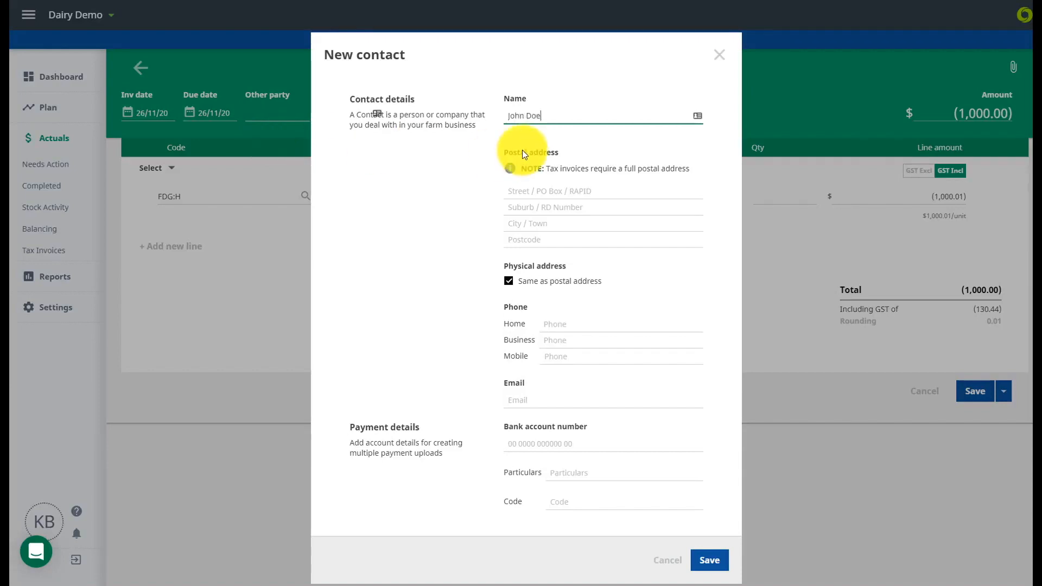
{"action": "left_click", "coordinate": [598, 191]}
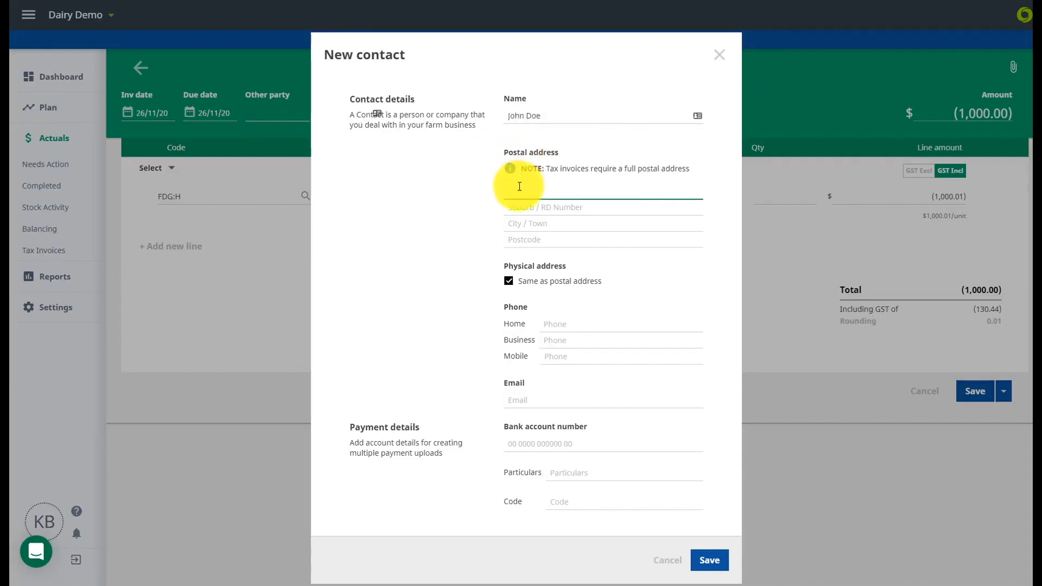
{"action": "type", "text": "46 Perry Street"}
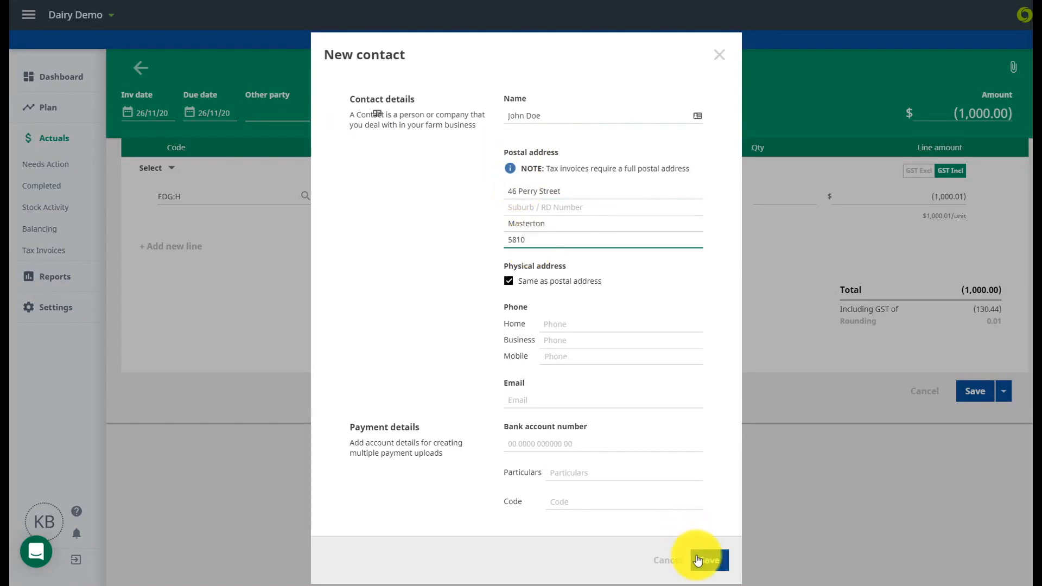
{"action": "left_click", "coordinate": [706, 560]}
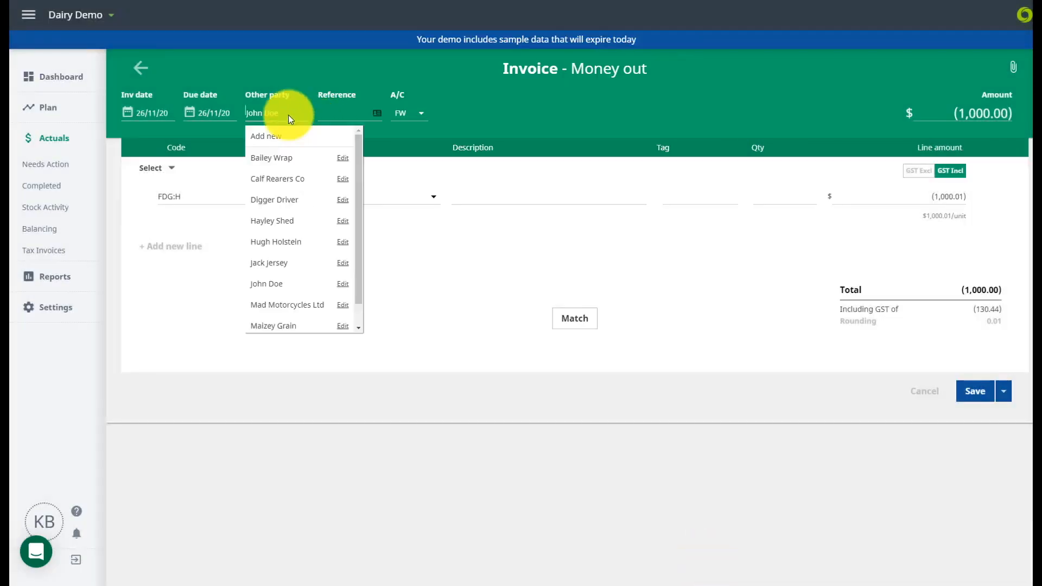
Edit John Doe's contact to enter his bank account number.
{"action": "left_click", "coordinate": [342, 284]}
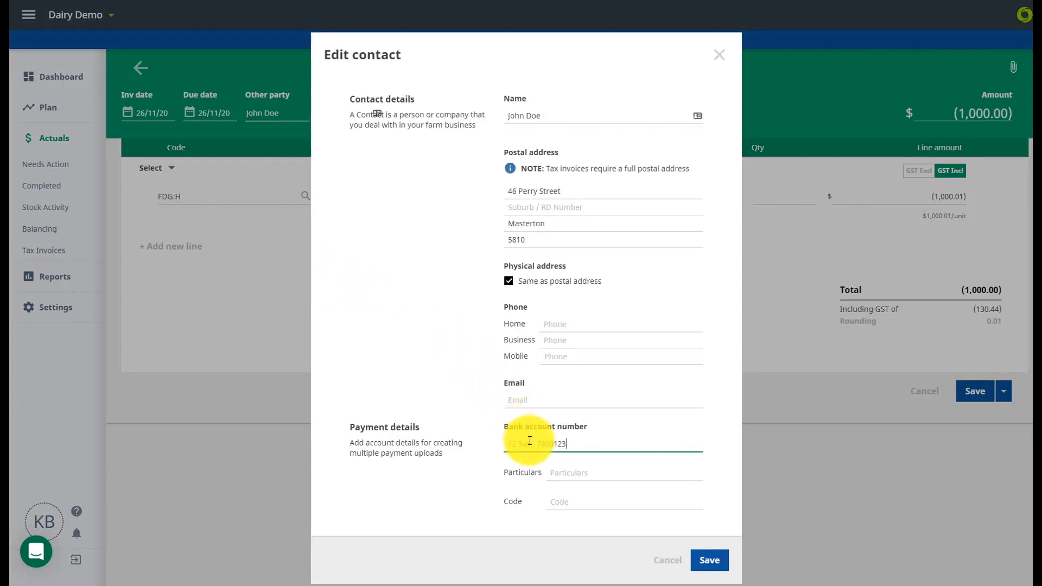
{"action": "type", "text": "45"}
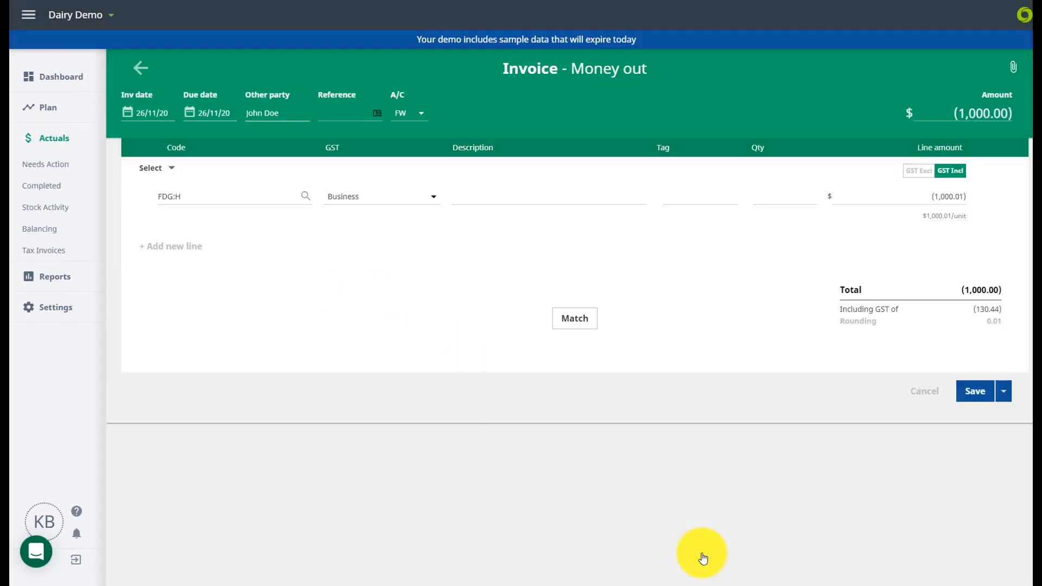
Save John Doe's money-out invoice and start a Bill Payment File export.
{"action": "left_click", "coordinate": [975, 391]}
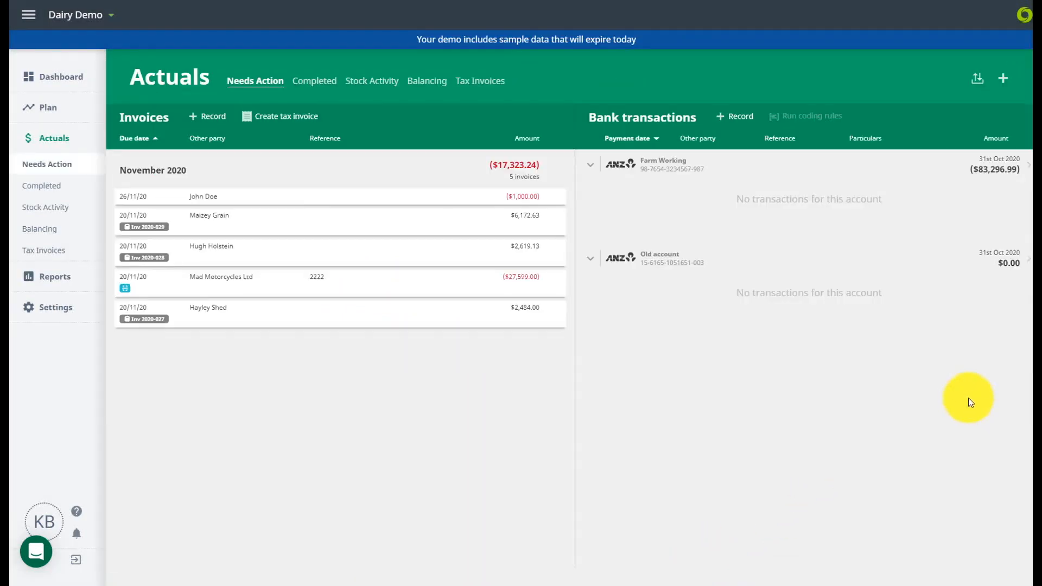
{"action": "left_click", "coordinate": [976, 79]}
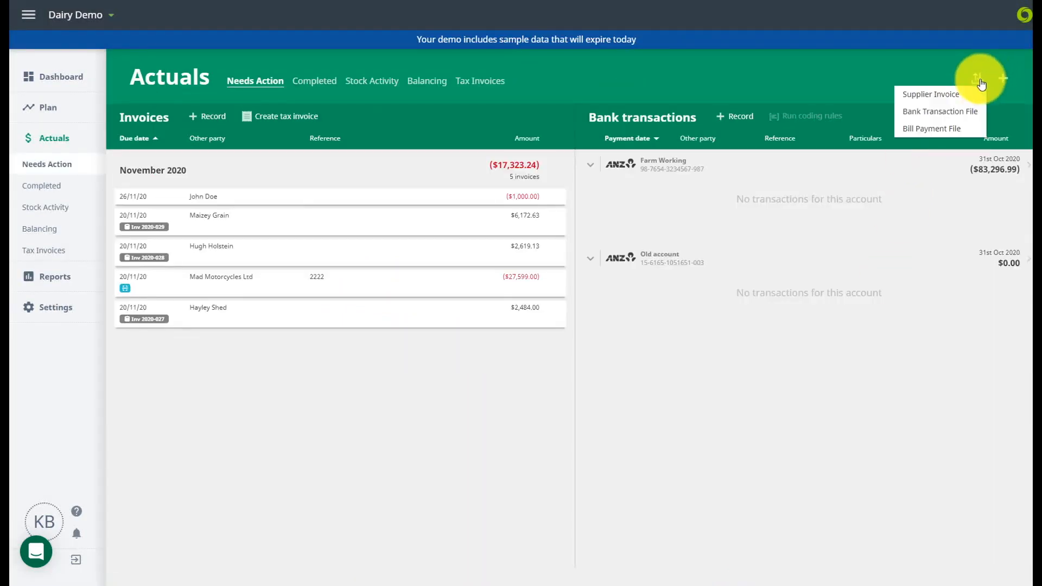
{"action": "left_click", "coordinate": [931, 128]}
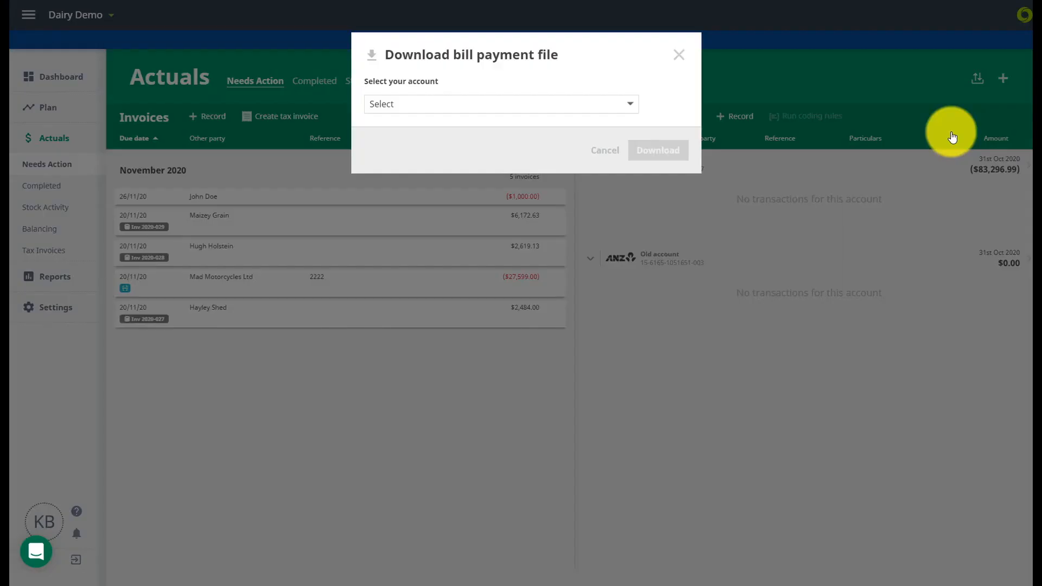
Download the bill payment file from ANZ Farm Working with John Doe's invoice included.
{"action": "left_click", "coordinate": [500, 104]}
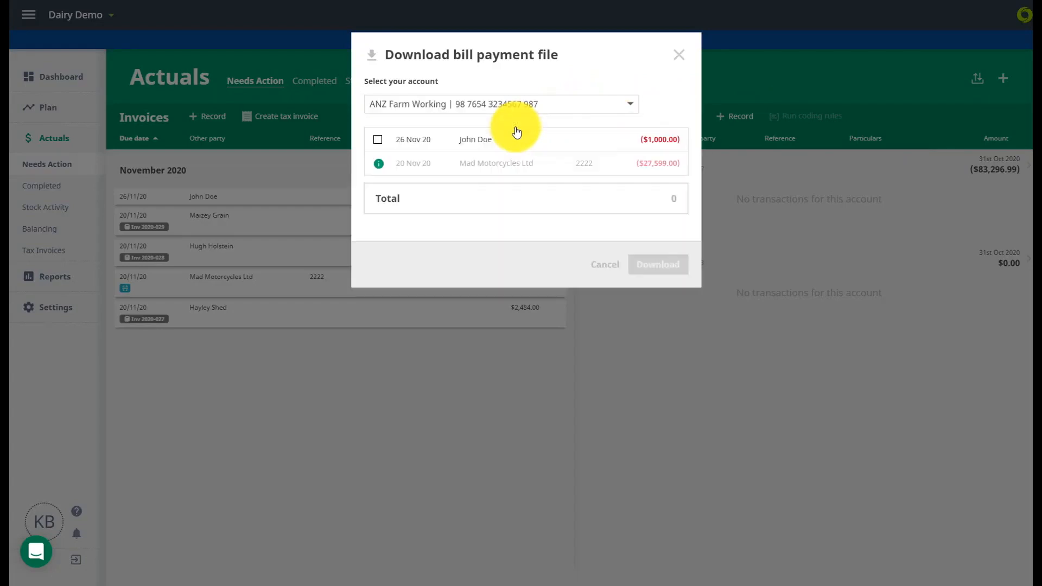
{"action": "left_click", "coordinate": [377, 140]}
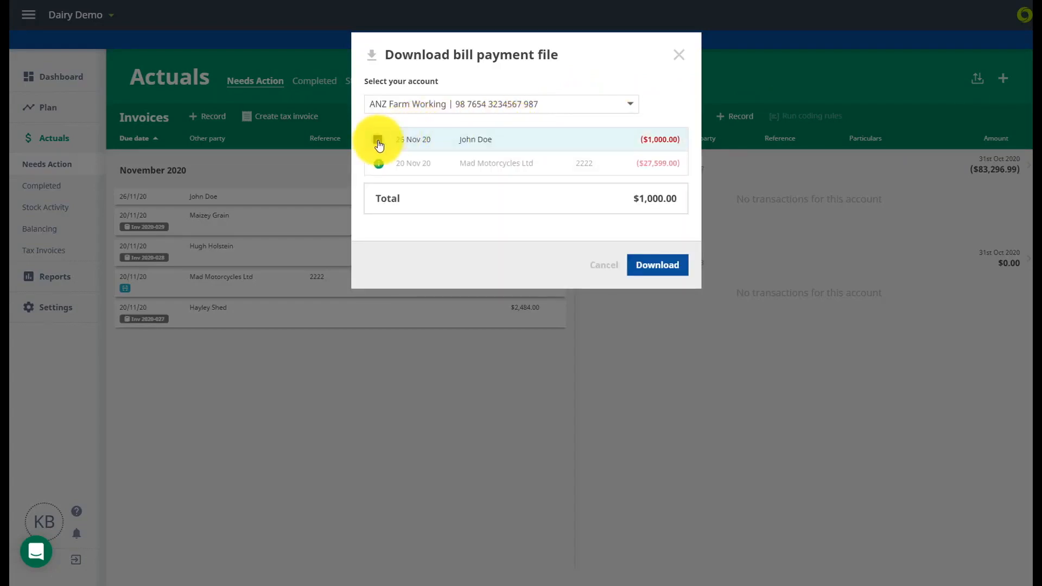
{"action": "left_click", "coordinate": [378, 140]}
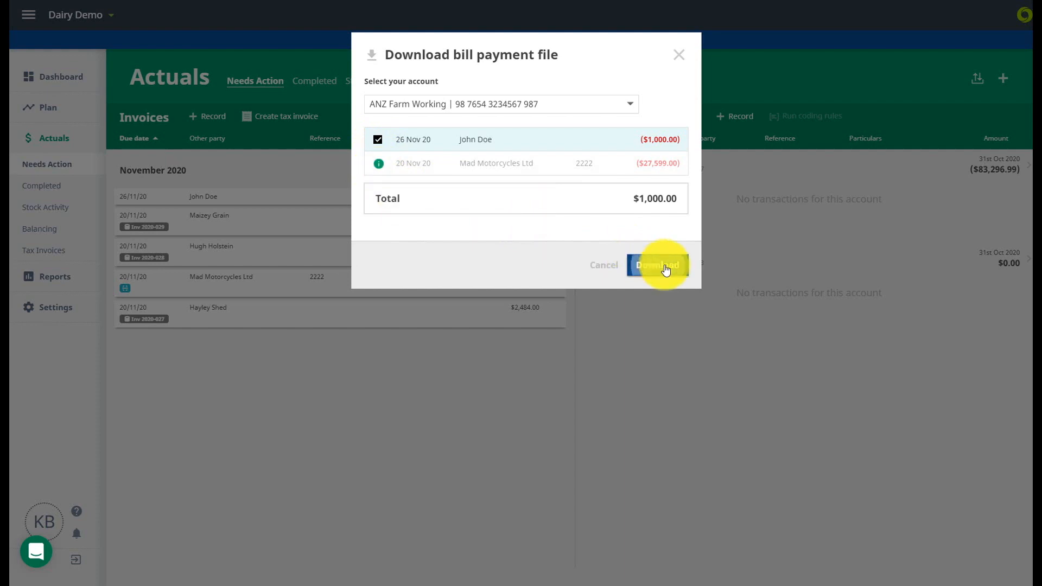
{"action": "left_click", "coordinate": [655, 265]}
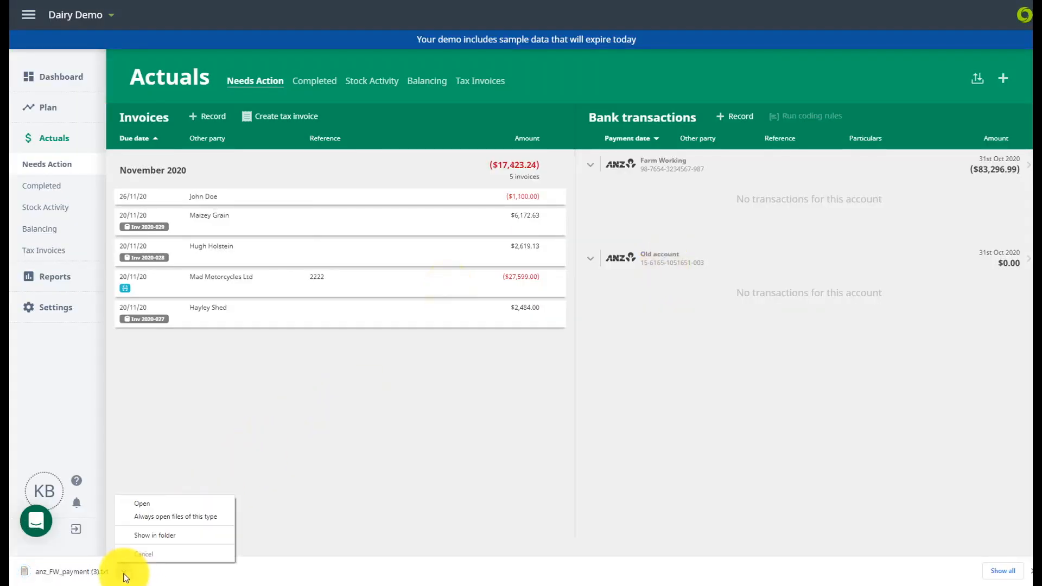
{"action": "left_click", "coordinate": [154, 535]}
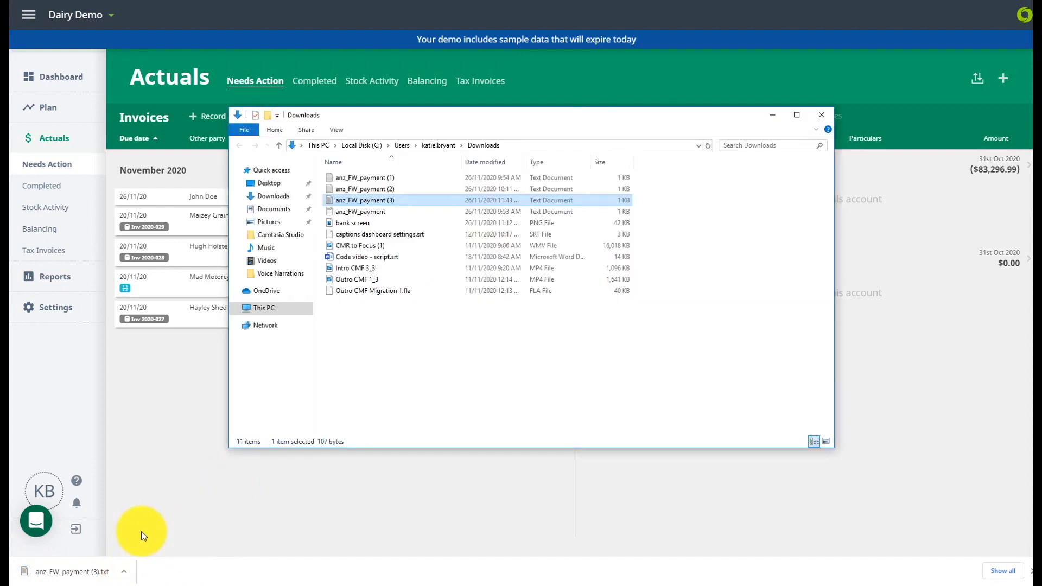
{"action": "mouse_move", "coordinate": [189, 462]}
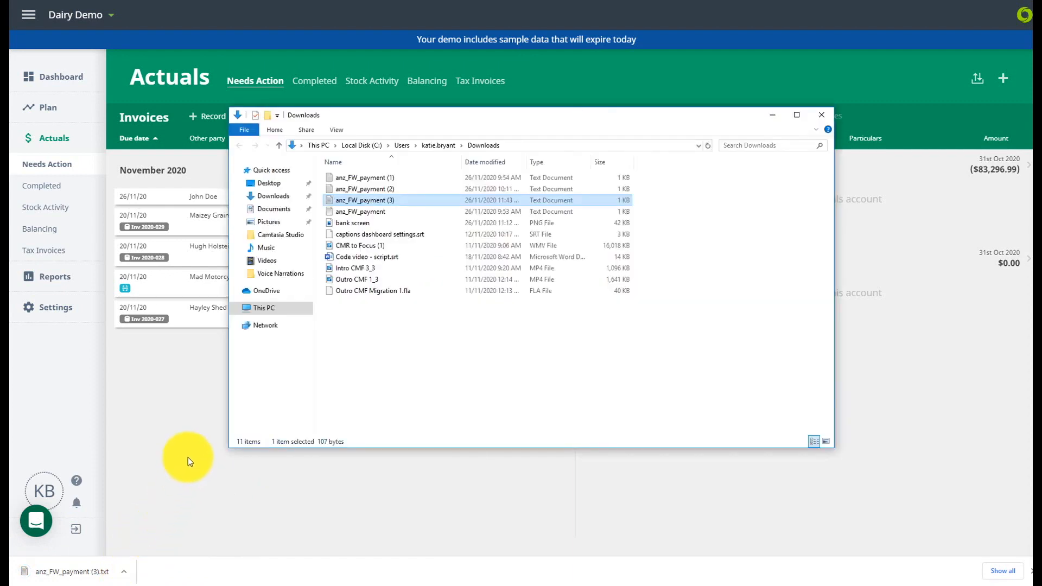
{"action": "mouse_move", "coordinate": [325, 203]}
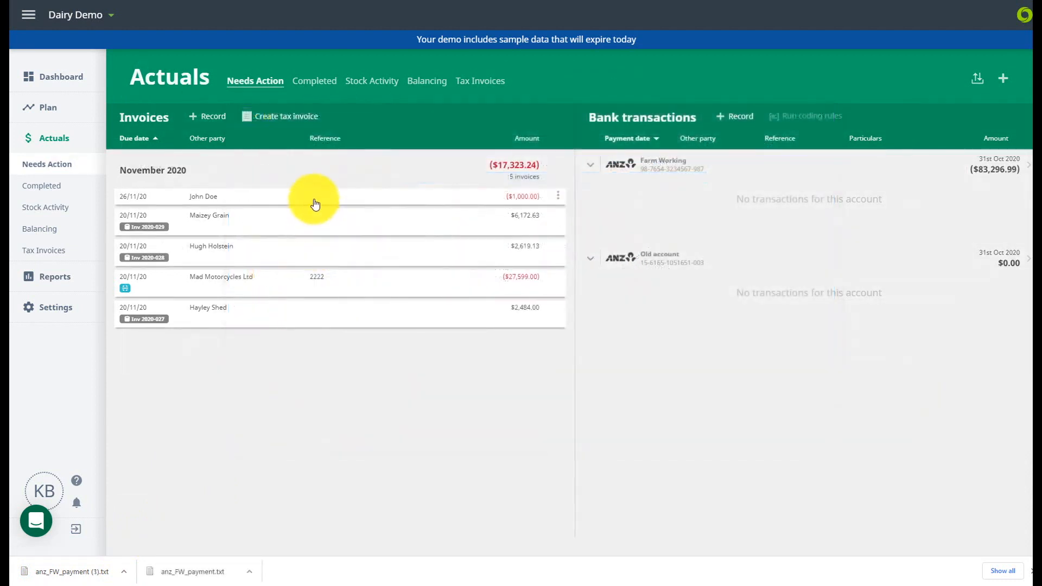
Change John Doe's invoice amount to $1,100 and save it.
{"action": "left_click", "coordinate": [203, 196]}
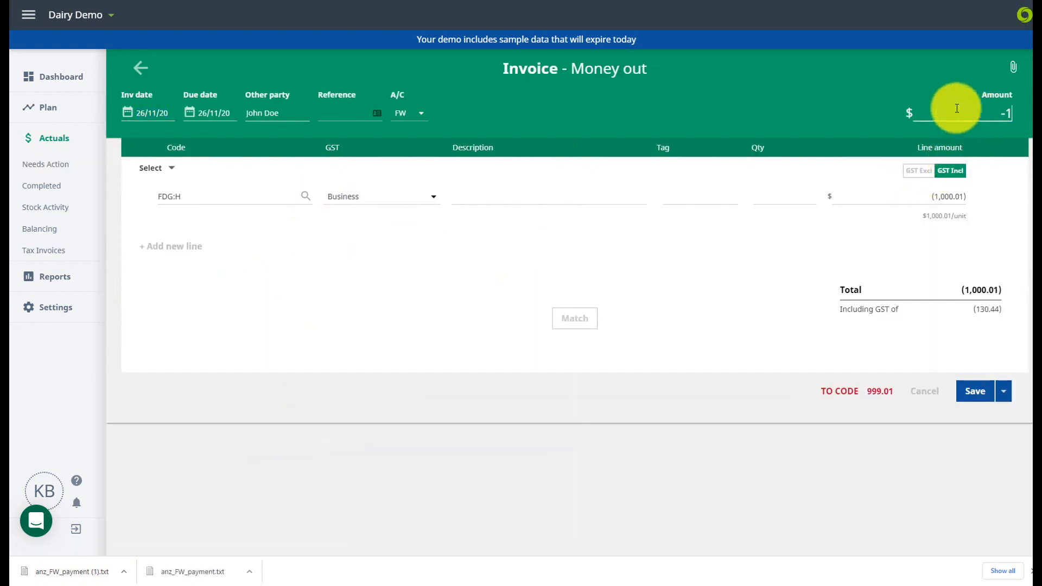
{"action": "type", "text": "1100"}
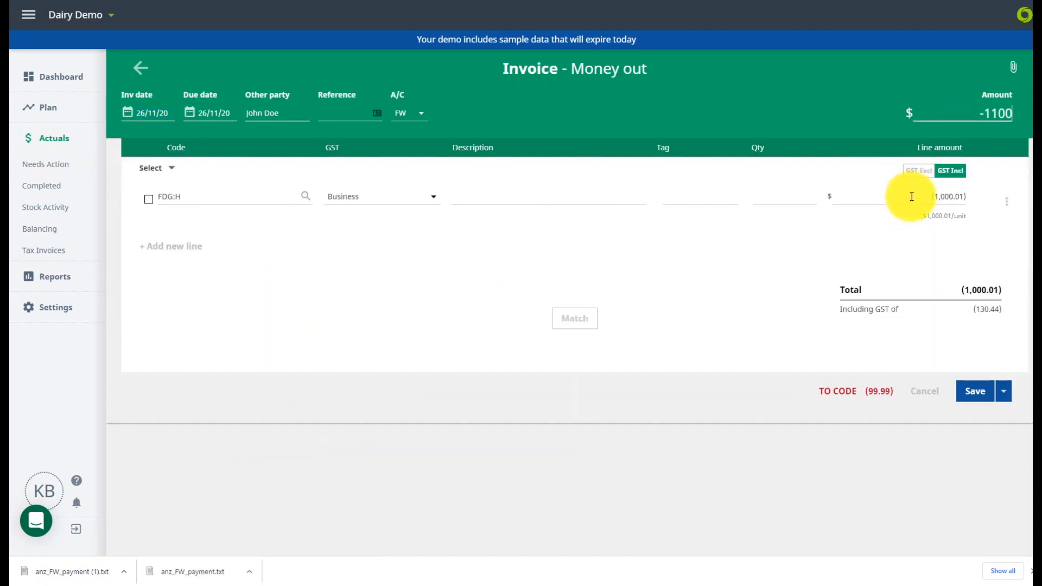
{"action": "type", "text": "-110"}
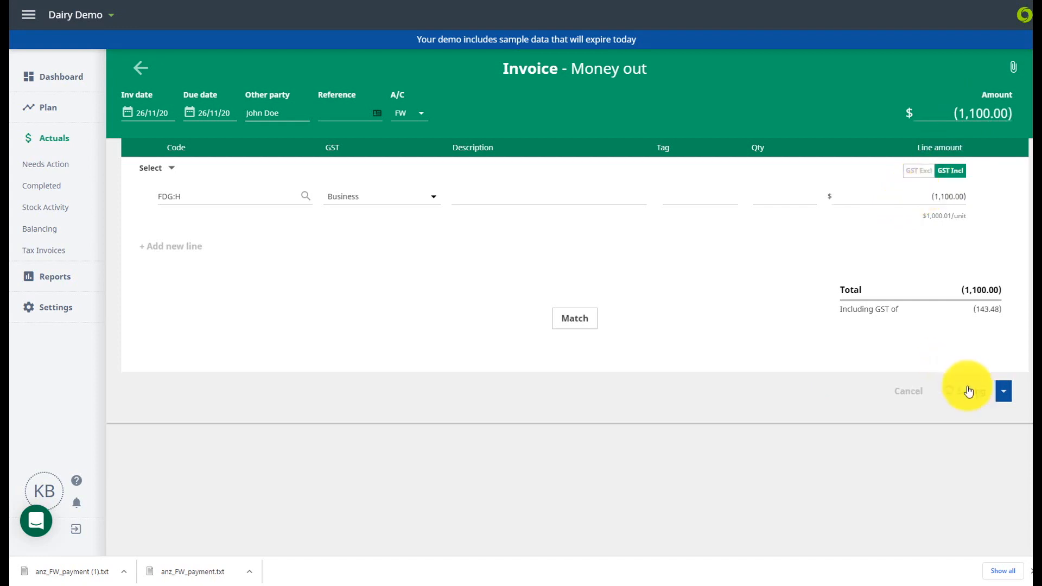
{"action": "left_click", "coordinate": [966, 390]}
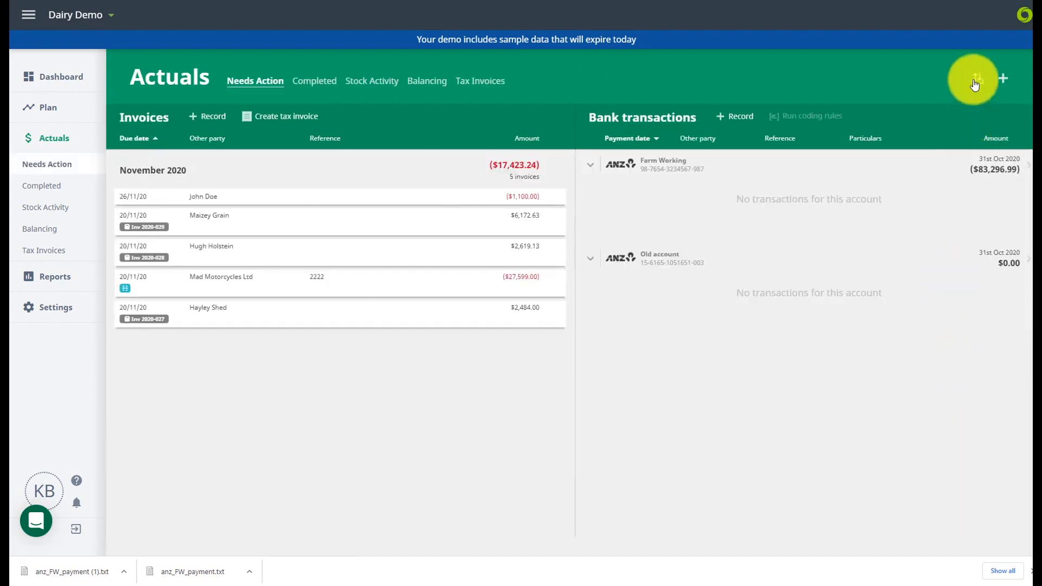
Prepare a bill payment file from ANZ Farm Working with the previously exported John Doe invoice ticked.
{"action": "left_click", "coordinate": [974, 78]}
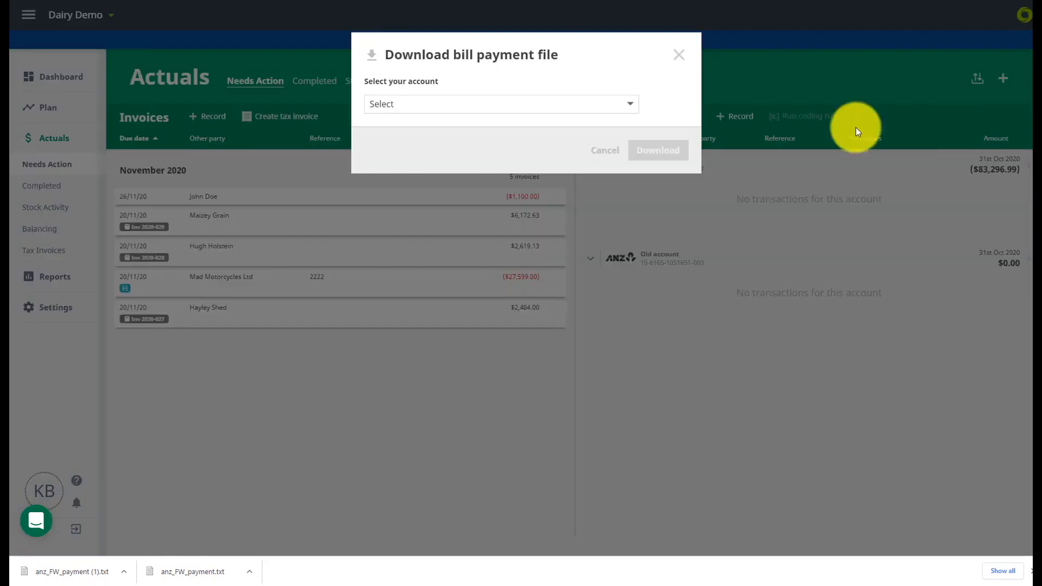
{"action": "left_click", "coordinate": [499, 104]}
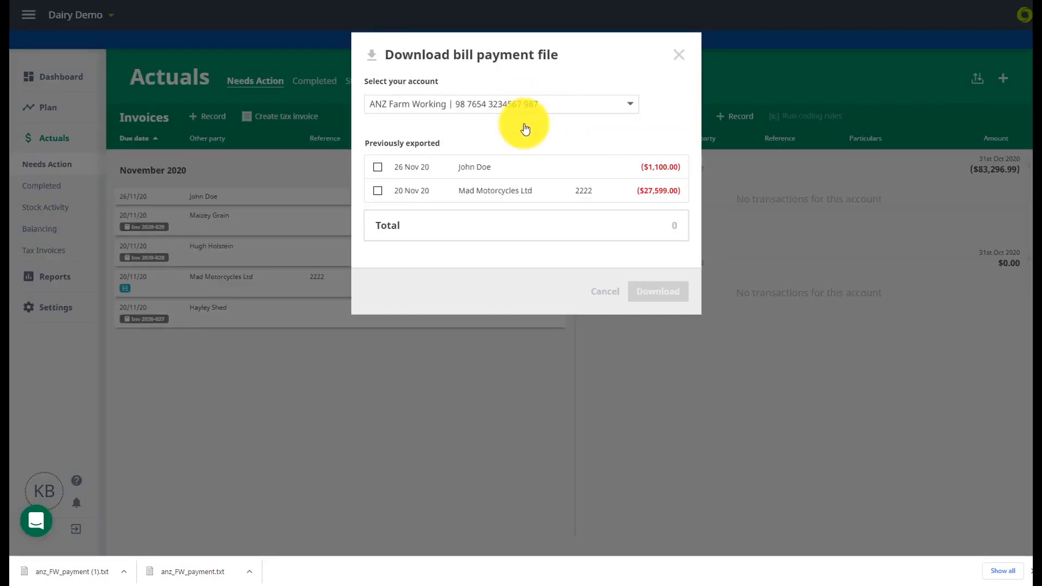
{"action": "left_click", "coordinate": [377, 167]}
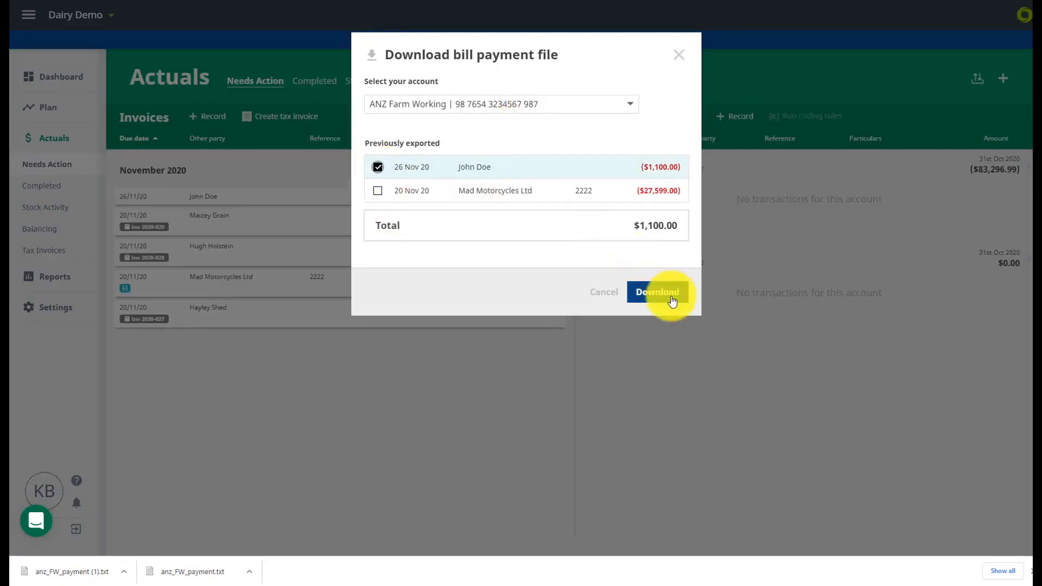